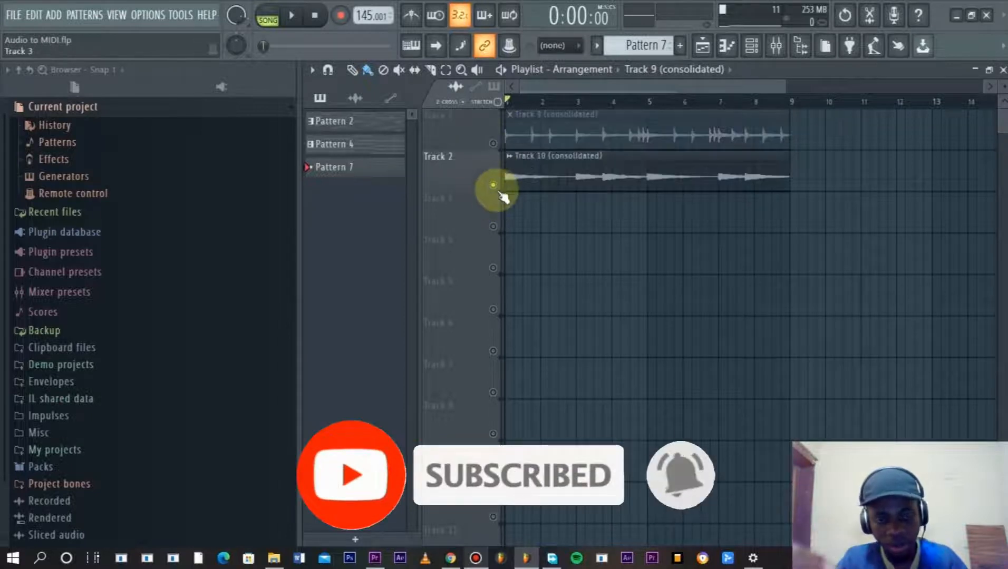
mouse_move(492, 186)
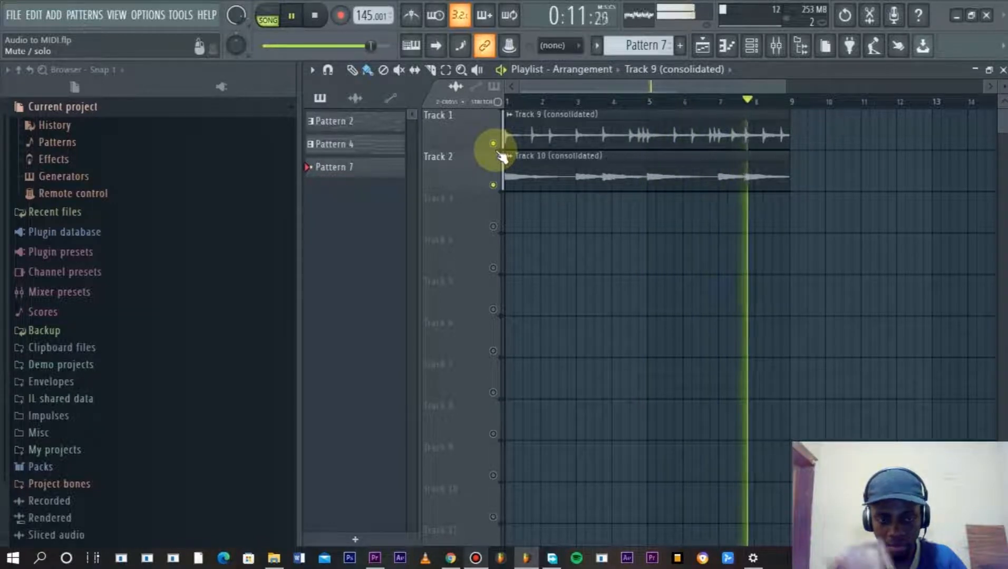
- Solo Track 1 and play the song to hear the Track 9 melody clip alone
left_click(291, 15)
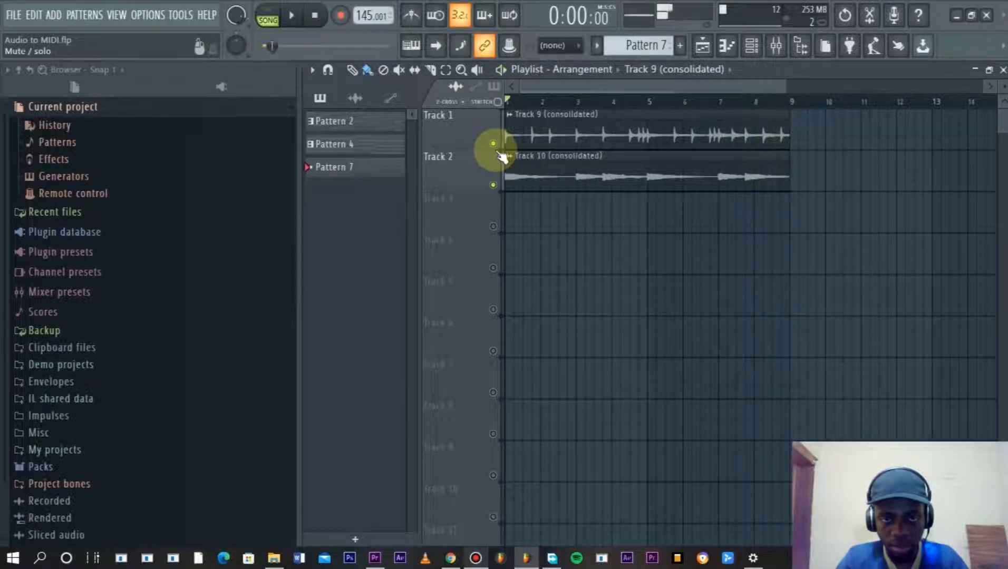
right_click(491, 156)
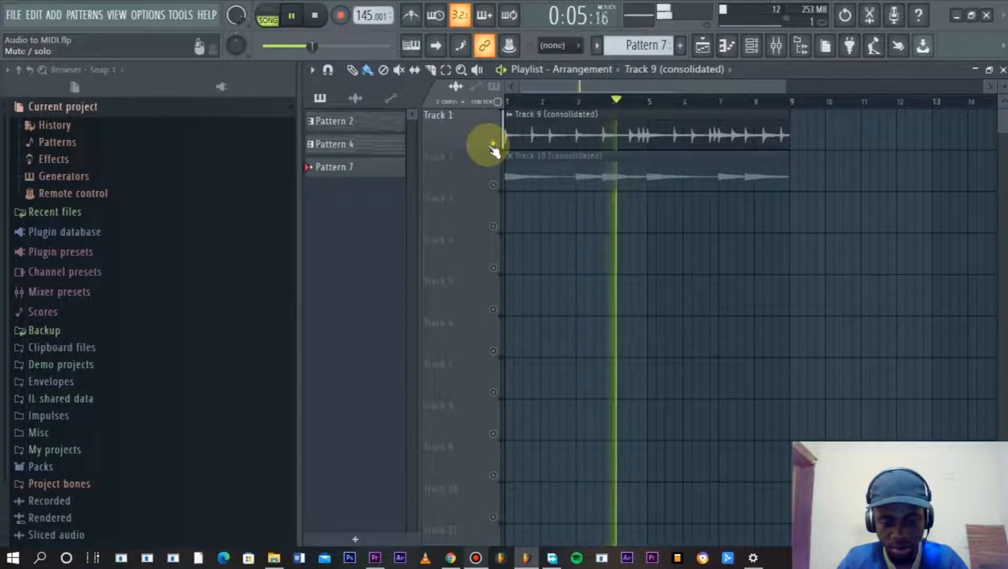
left_click(313, 15)
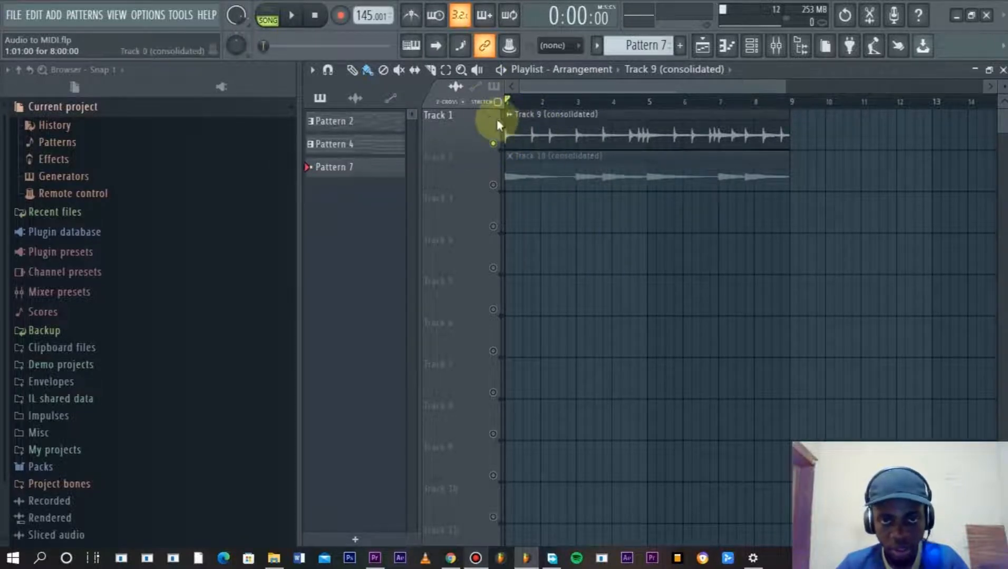
- Use Edit sample on the Track 9 clip to load its waveform into Edison
right_click(505, 125)
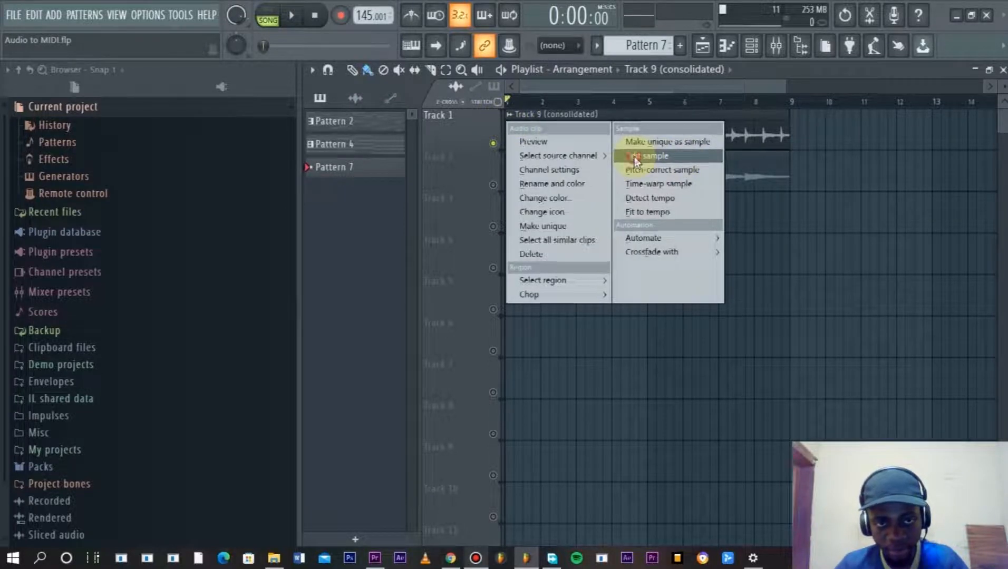
left_click(648, 155)
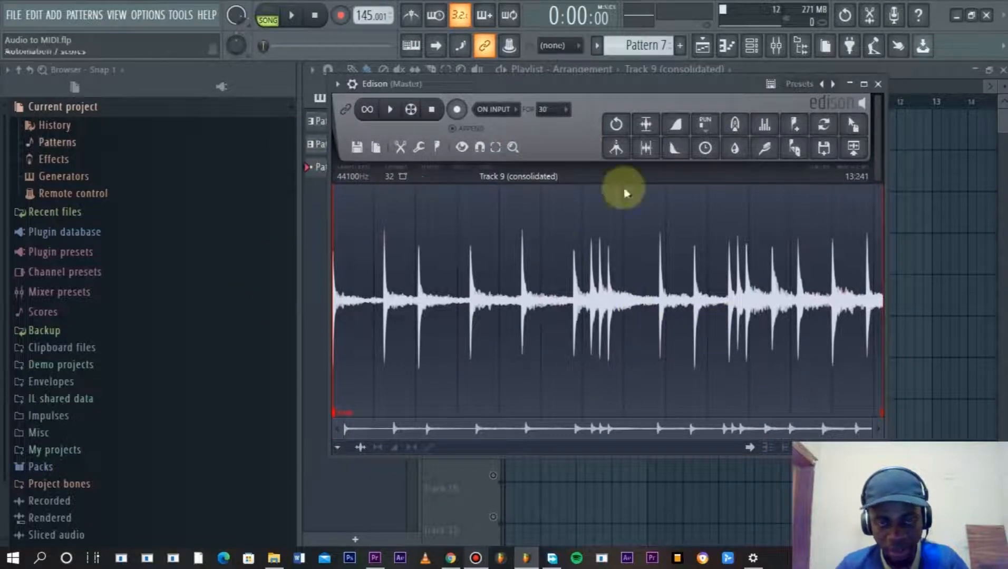
mouse_move(765, 331)
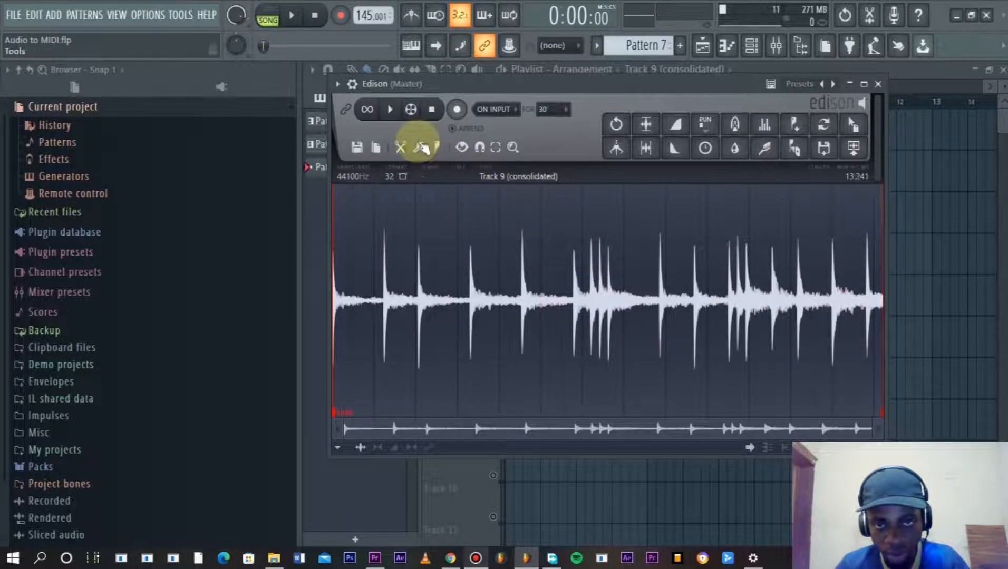
- From Edison's Tools menu, run Convert to score and dump to piano roll on the melody
left_click(423, 148)
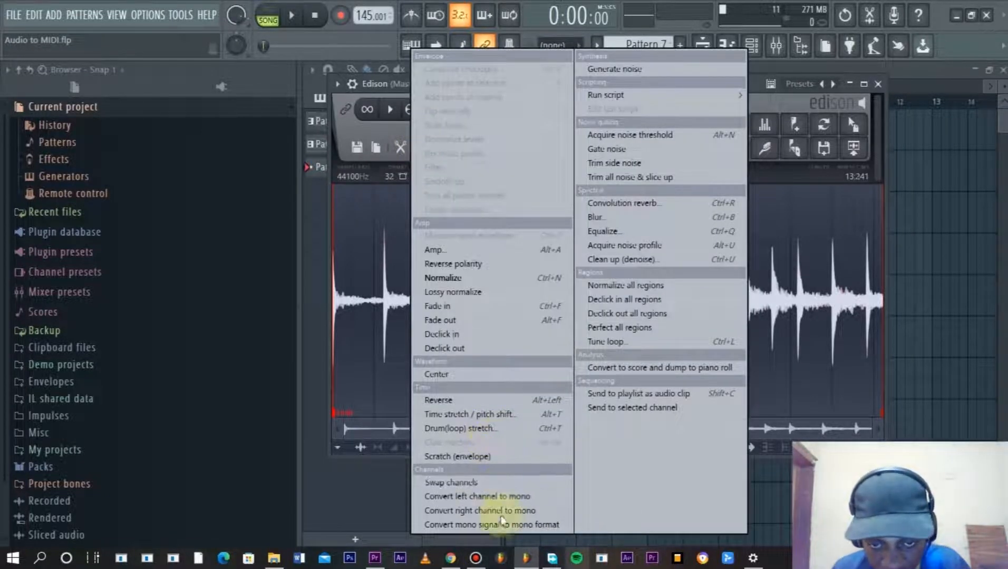
mouse_move(479, 497)
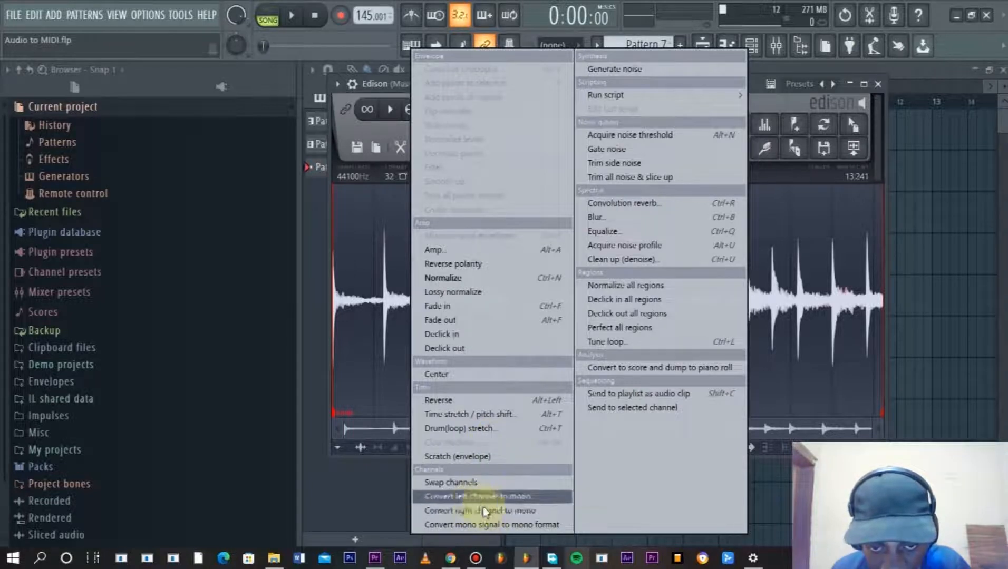
left_click(475, 496)
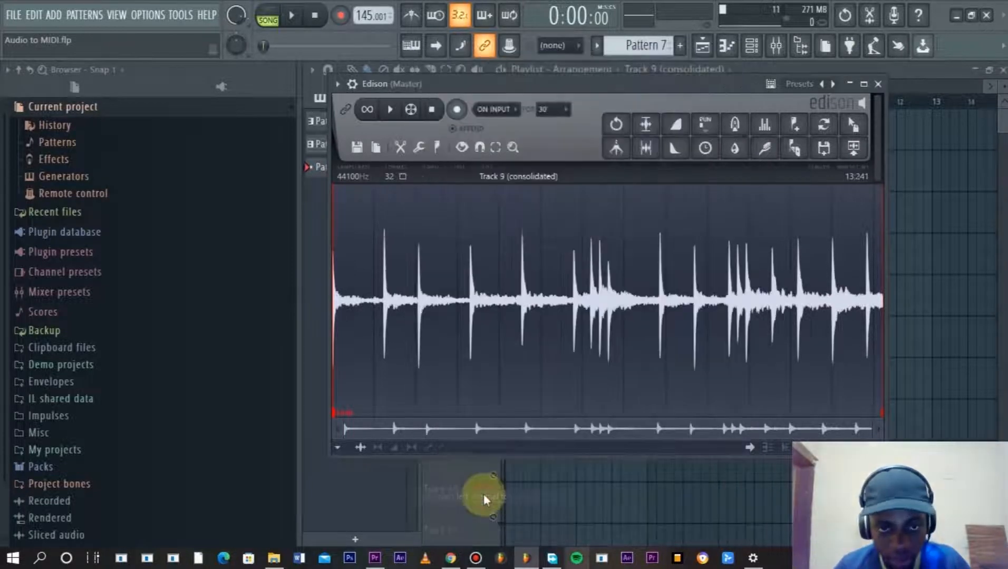
left_click(646, 148)
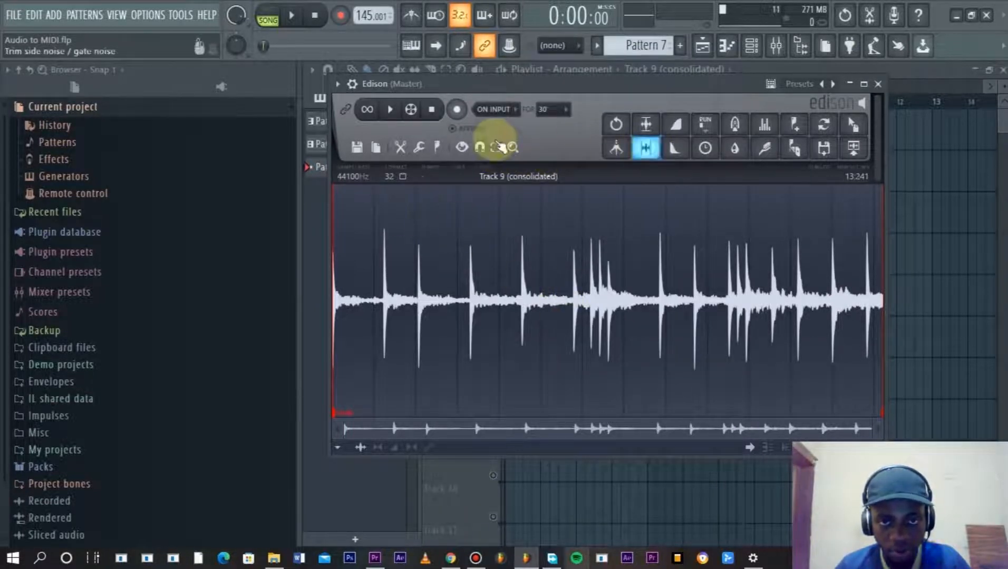
left_click(494, 147)
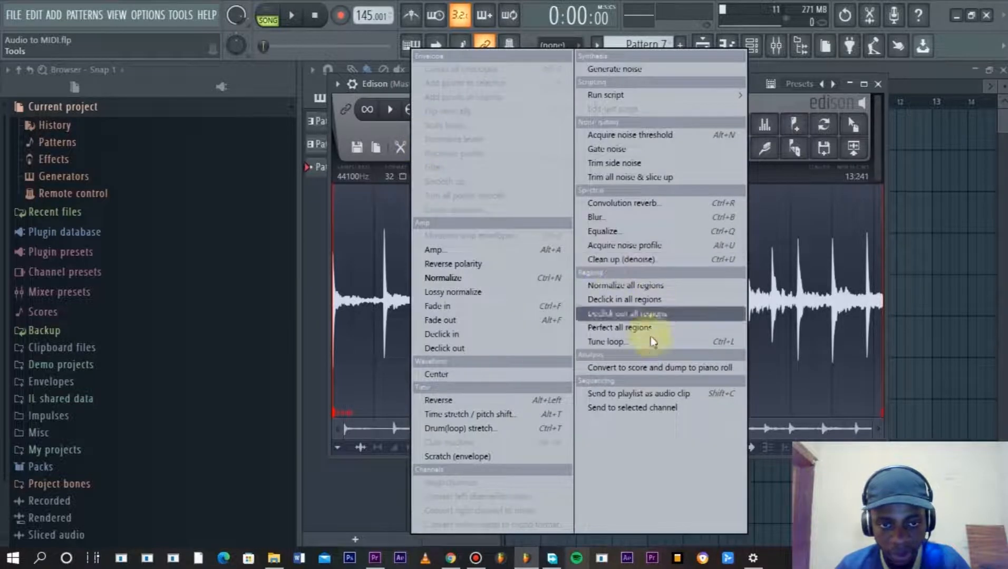
mouse_move(634, 367)
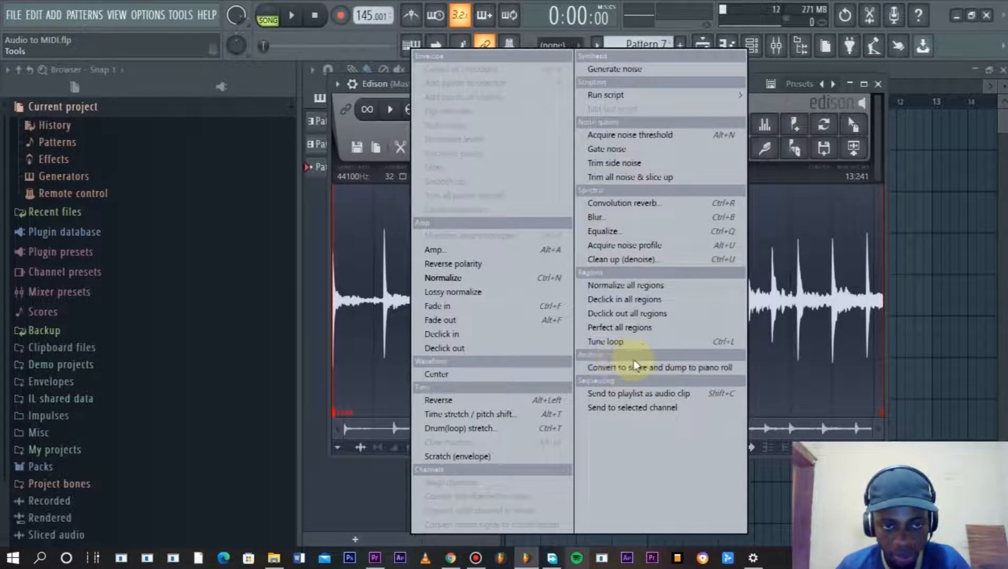
left_click(657, 367)
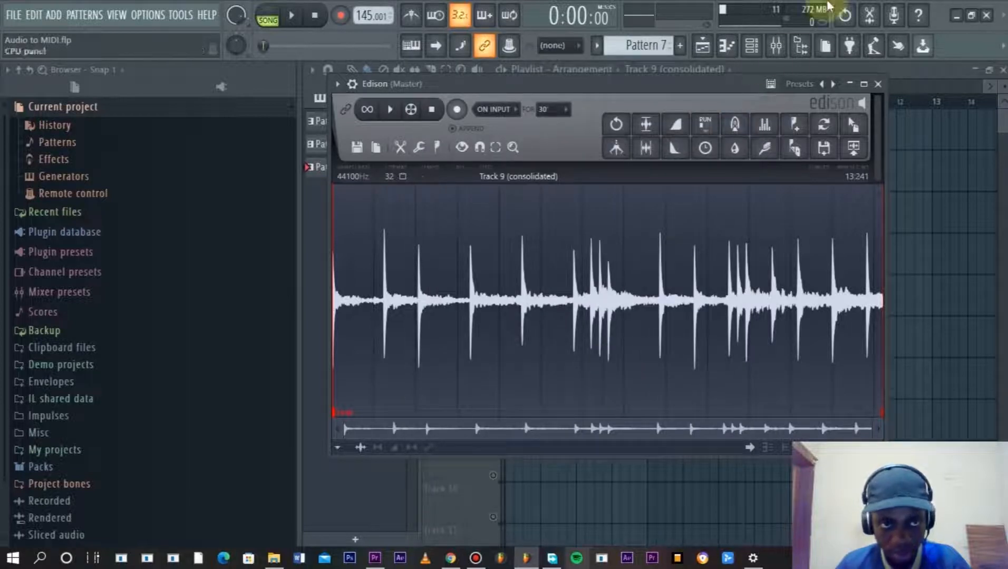
mouse_move(726, 45)
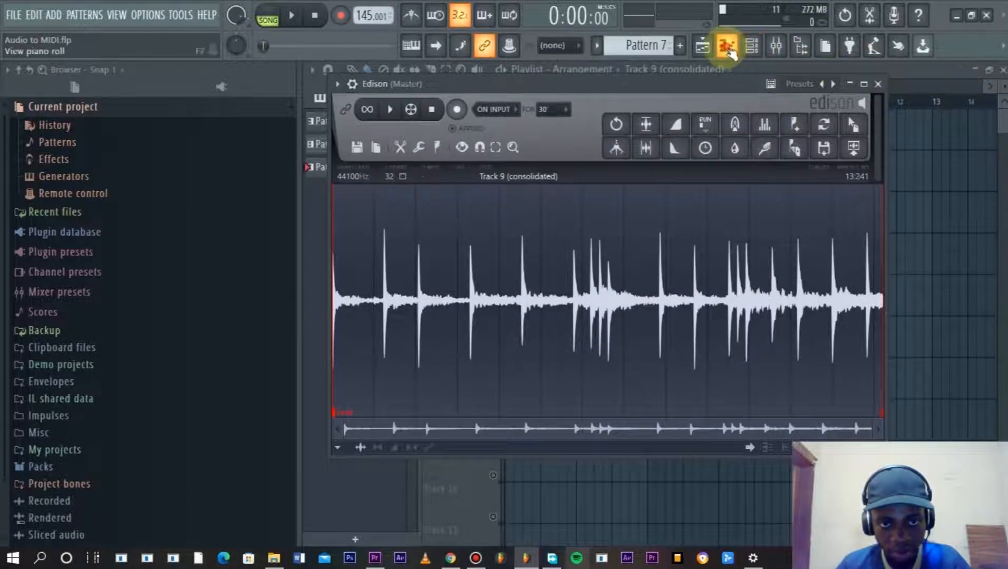
- Review the detected notes in the piano roll and bring up the channel rack
left_click(727, 46)
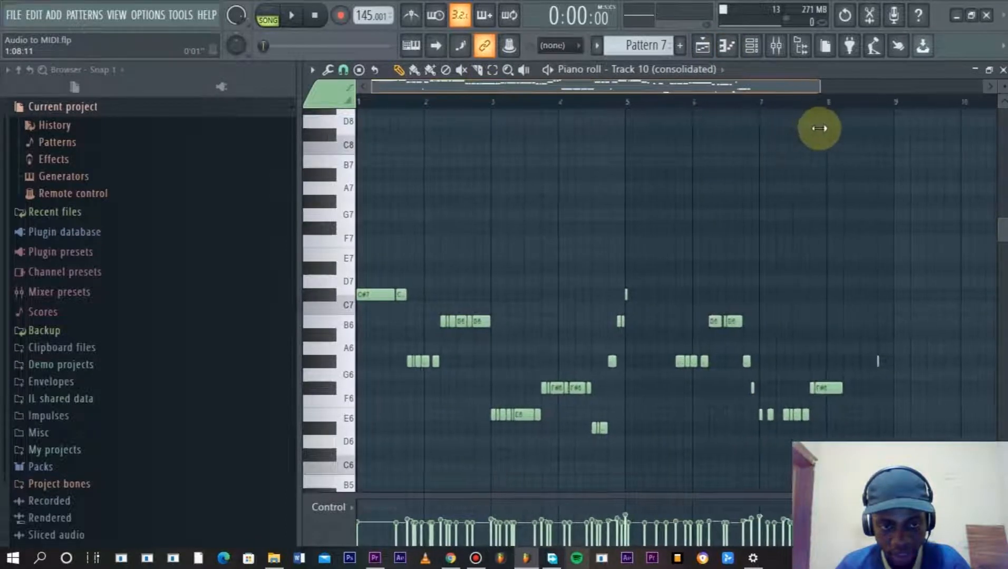
scroll("down", 3)
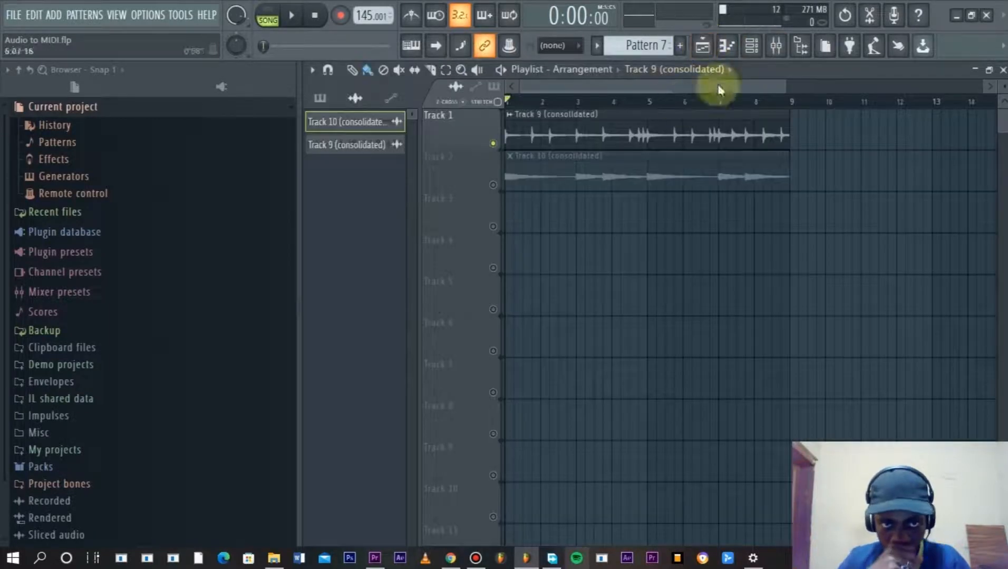
left_click(751, 46)
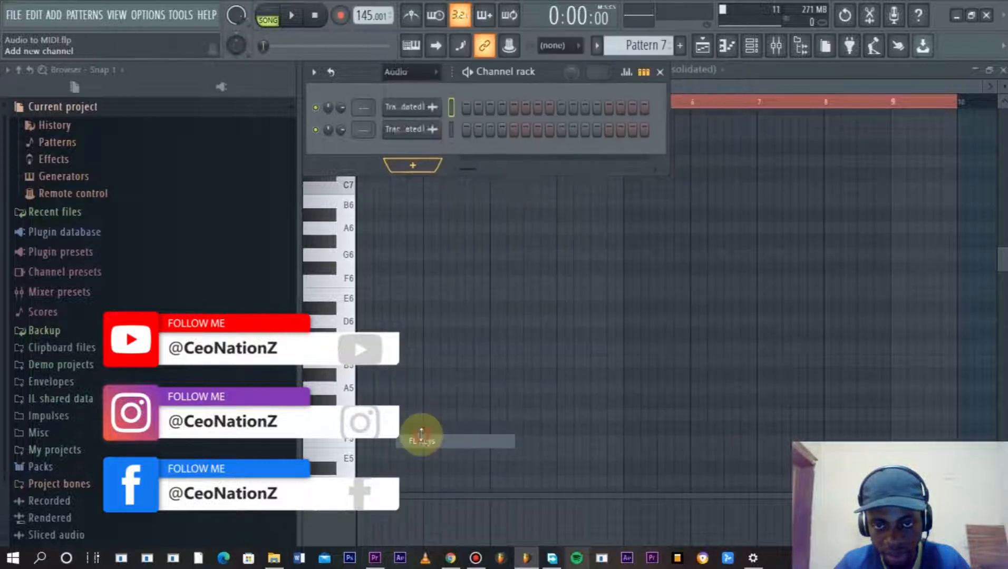
- Add an FL Keys channel and select it in the piano roll to show the melody notes
left_click(421, 442)
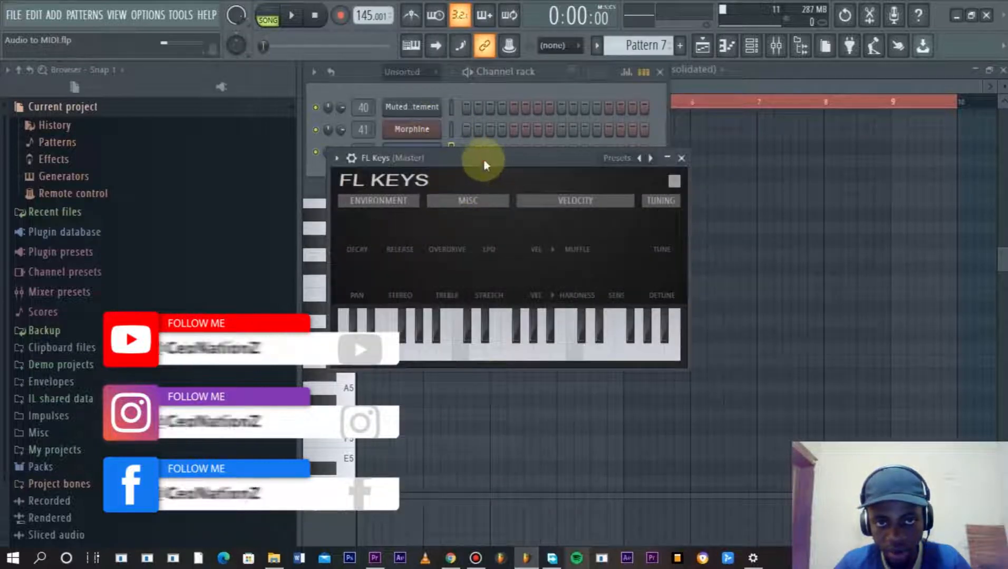
left_click(669, 69)
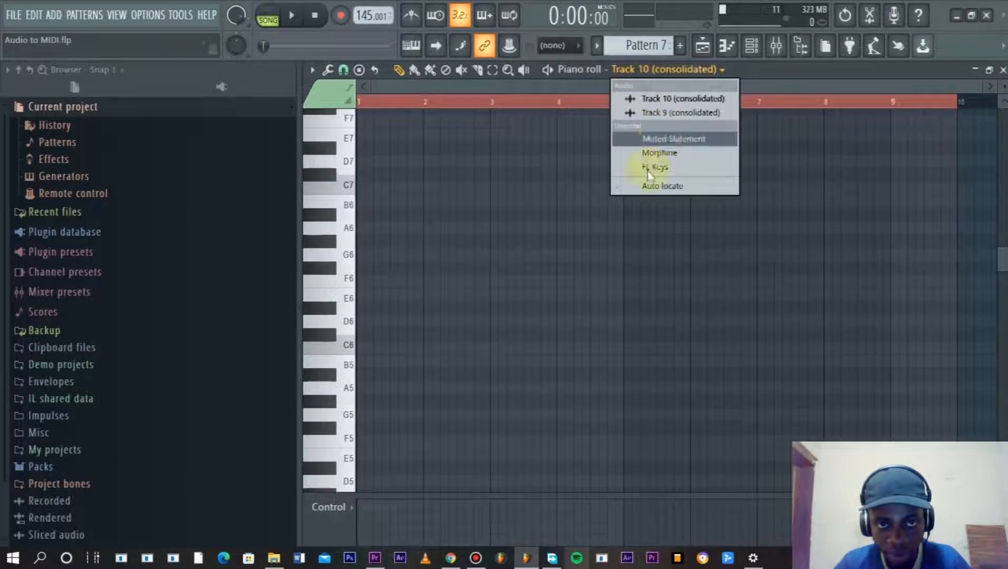
left_click(655, 167)
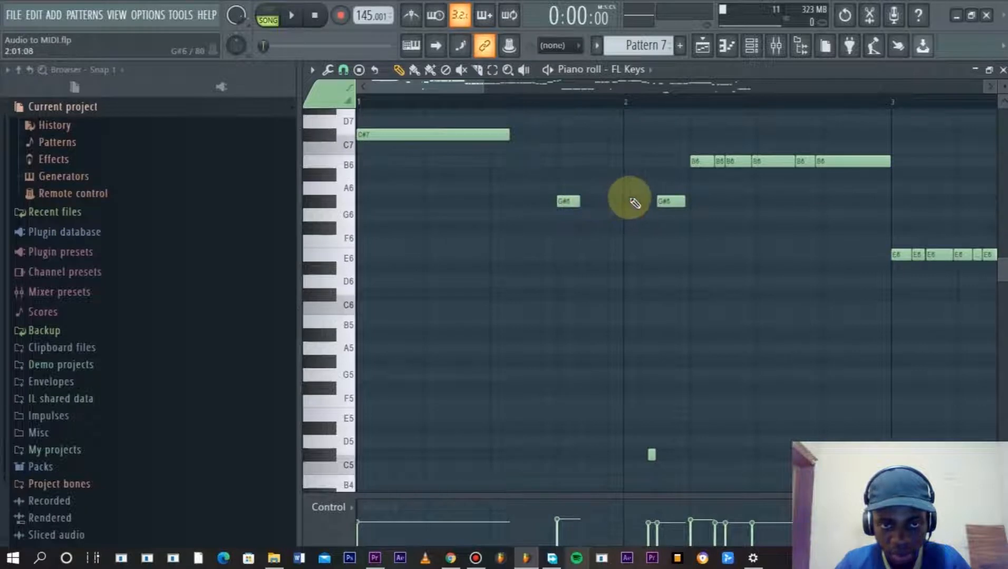
- Delete three stray melody notes, including the unwanted one around bar 6
left_click(291, 15)
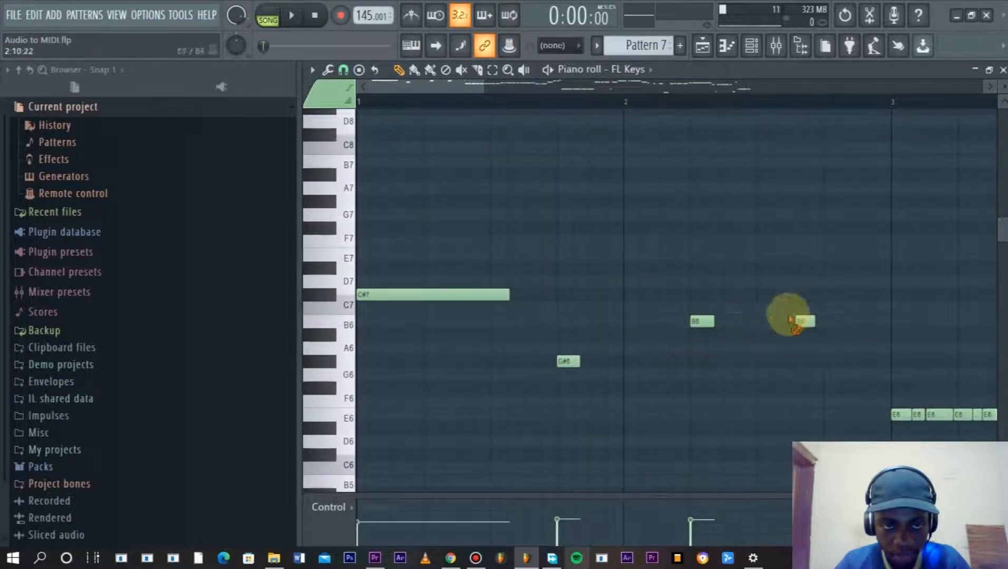
left_click(291, 15)
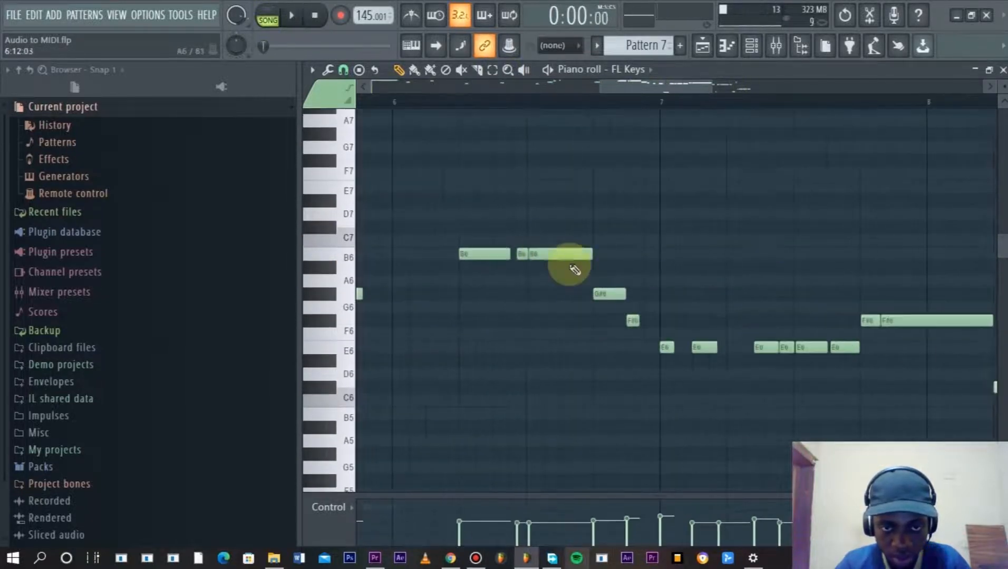
left_click(290, 14)
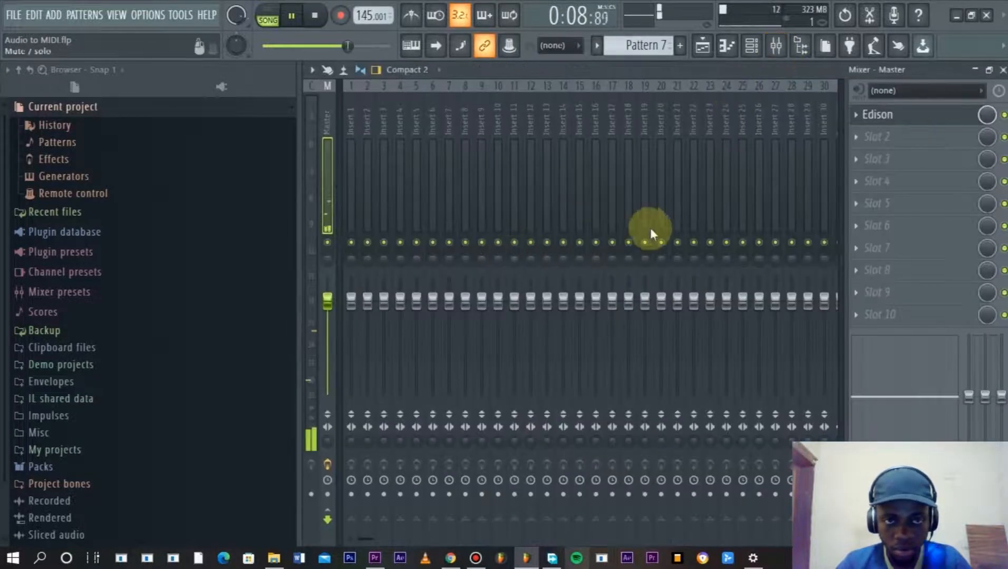
left_click(702, 46)
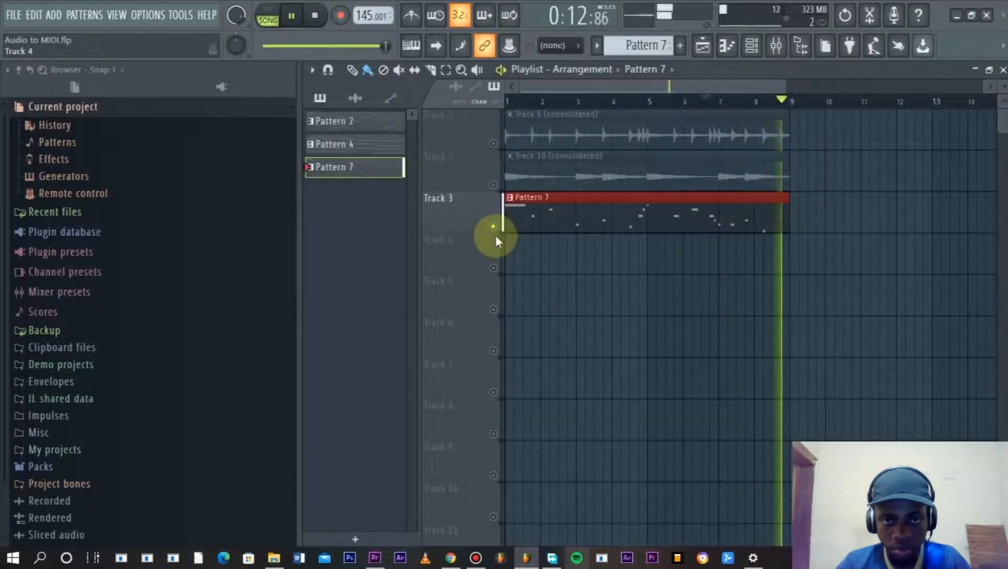
left_click(291, 16)
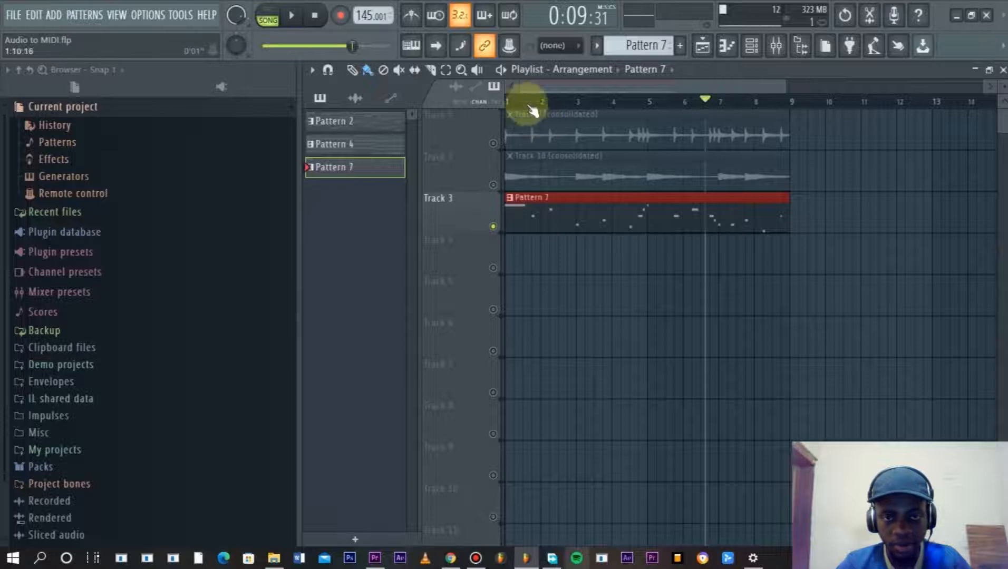
left_click(315, 15)
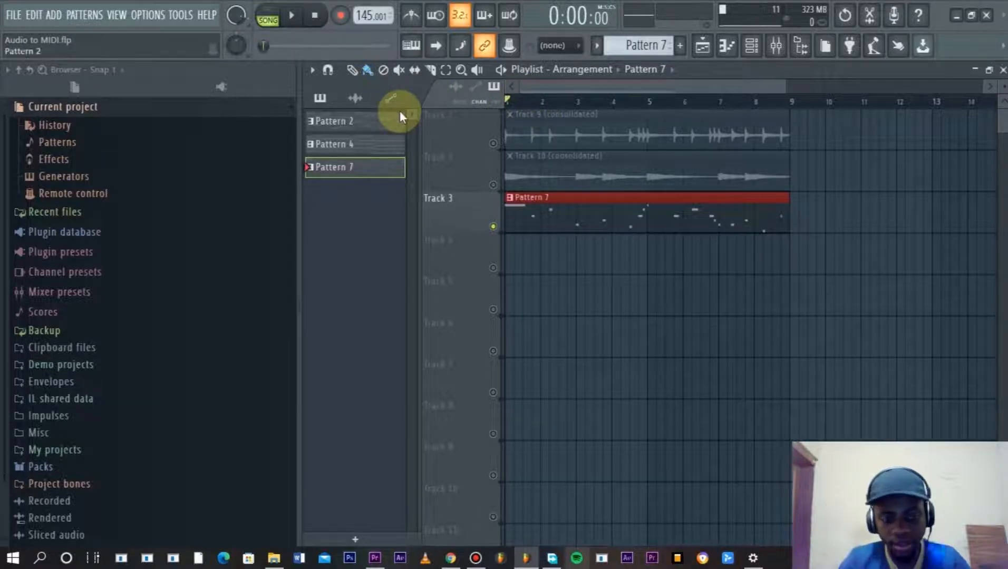
double_click(646, 197)
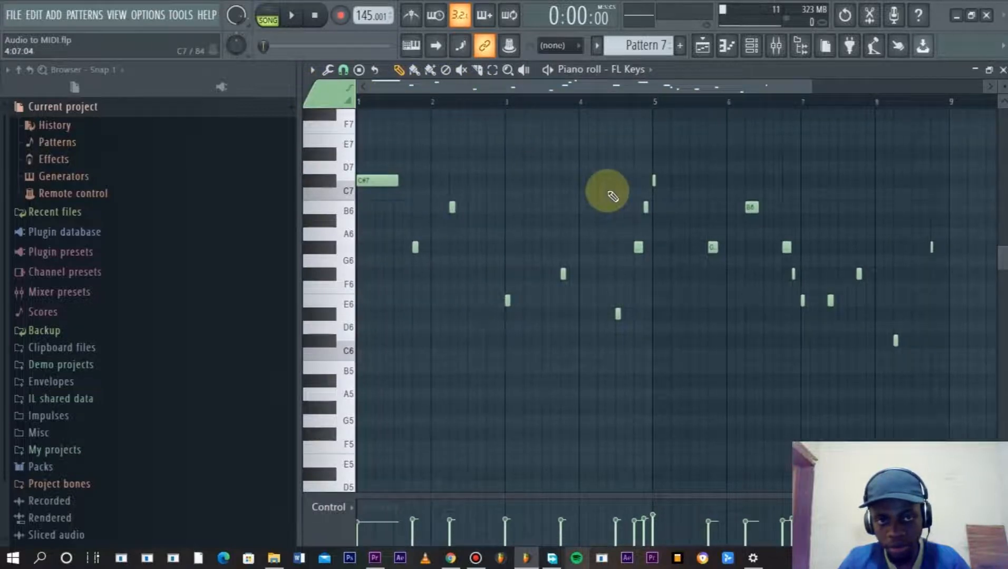
left_click(701, 45)
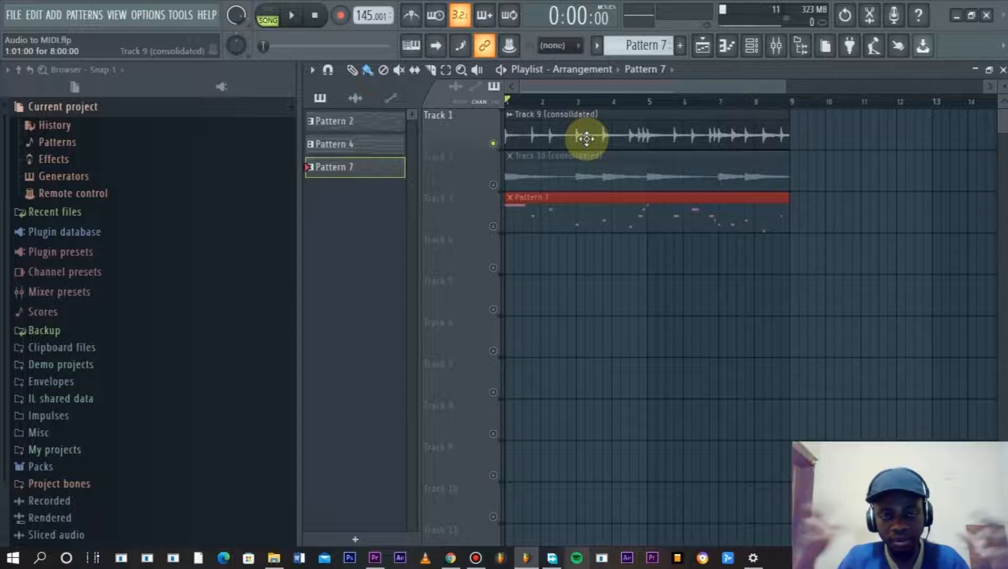
mouse_move(524, 159)
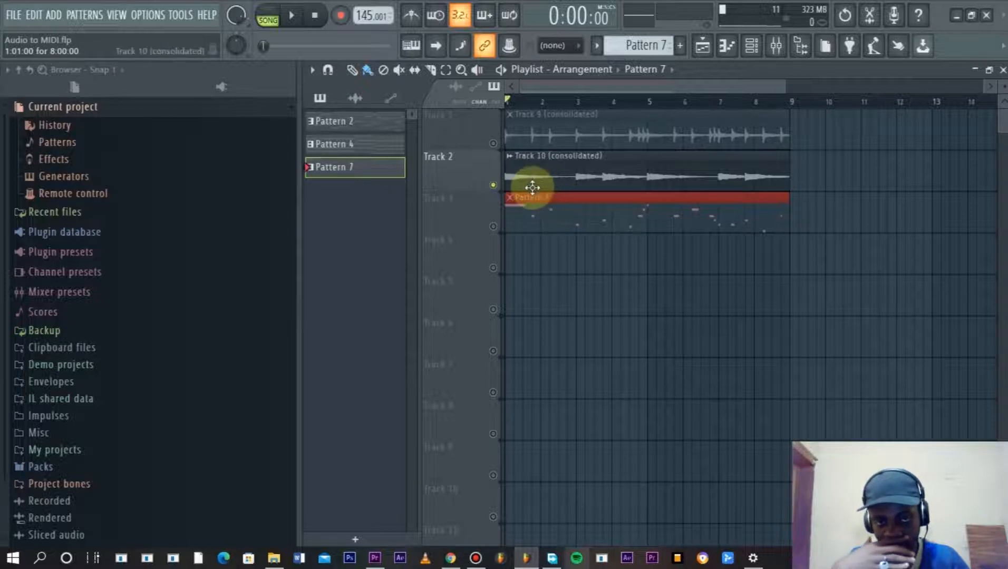
mouse_move(579, 233)
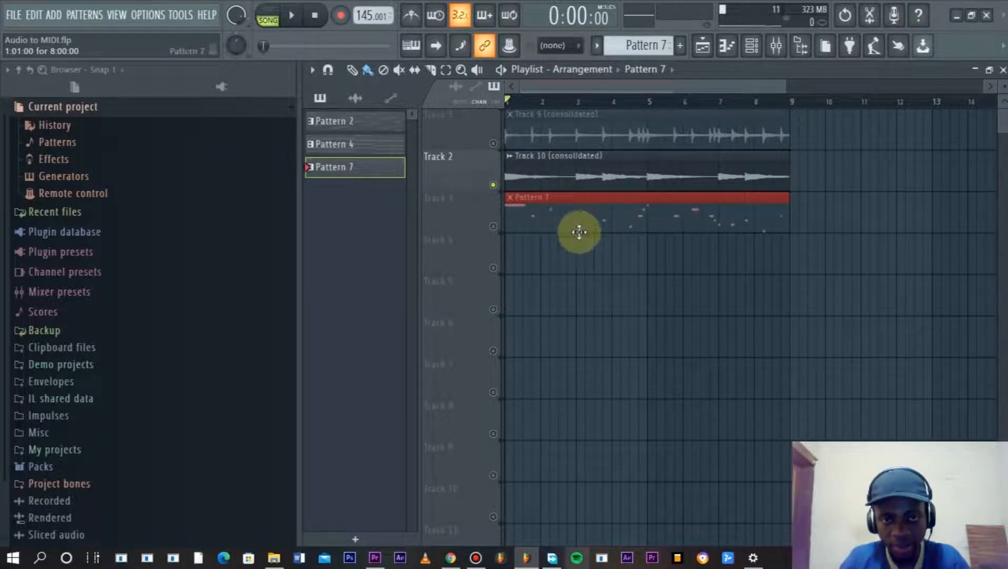
- Switch the picker to audio clips and follow Track 10's routing to mixer Insert 1
left_click(291, 15)
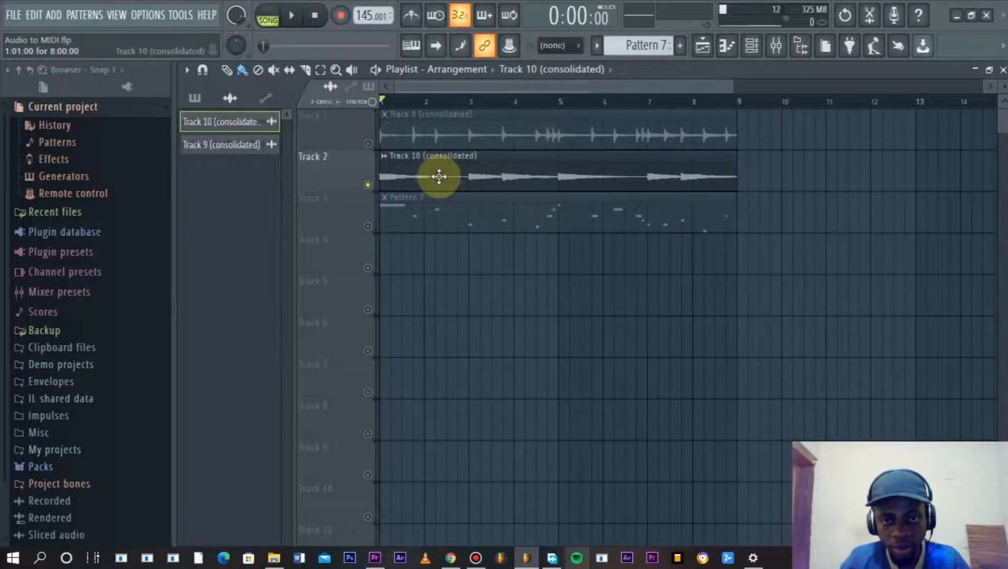
double_click(437, 177)
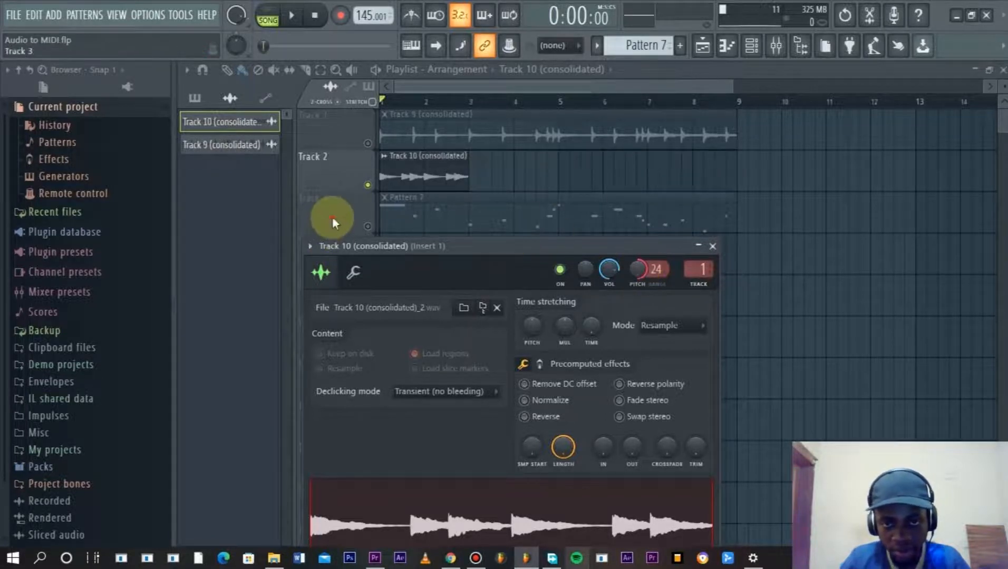
left_click(291, 14)
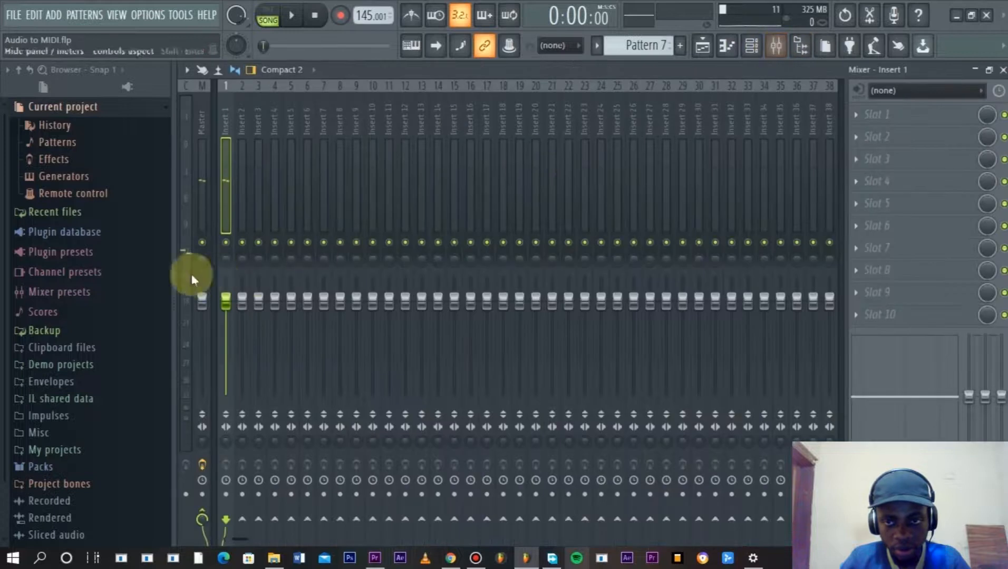
mouse_move(874, 132)
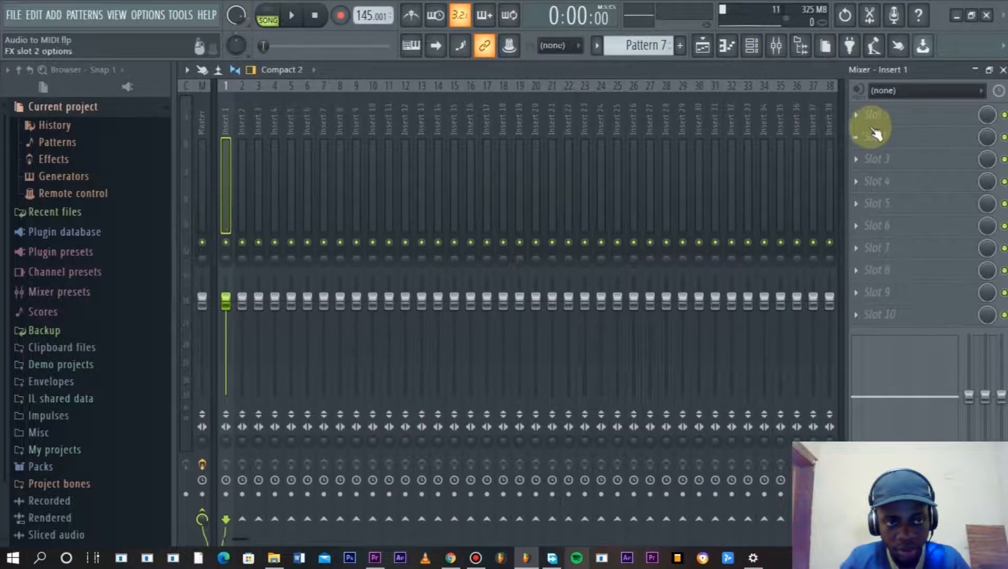
- Load Wave Candy into Slot 1 of Insert 1 with spectrum Max res at 4096 bands
left_click(874, 135)
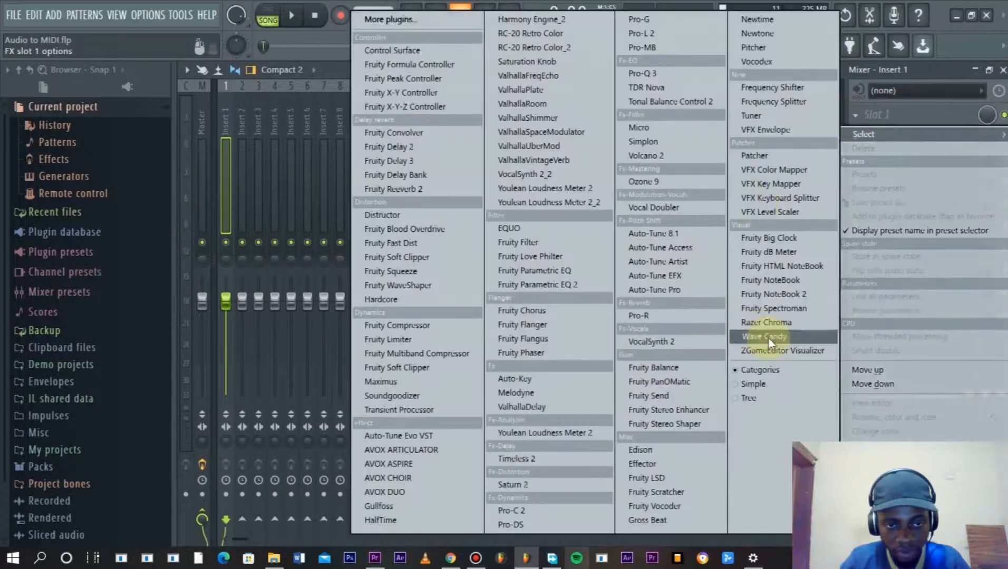
left_click(763, 336)
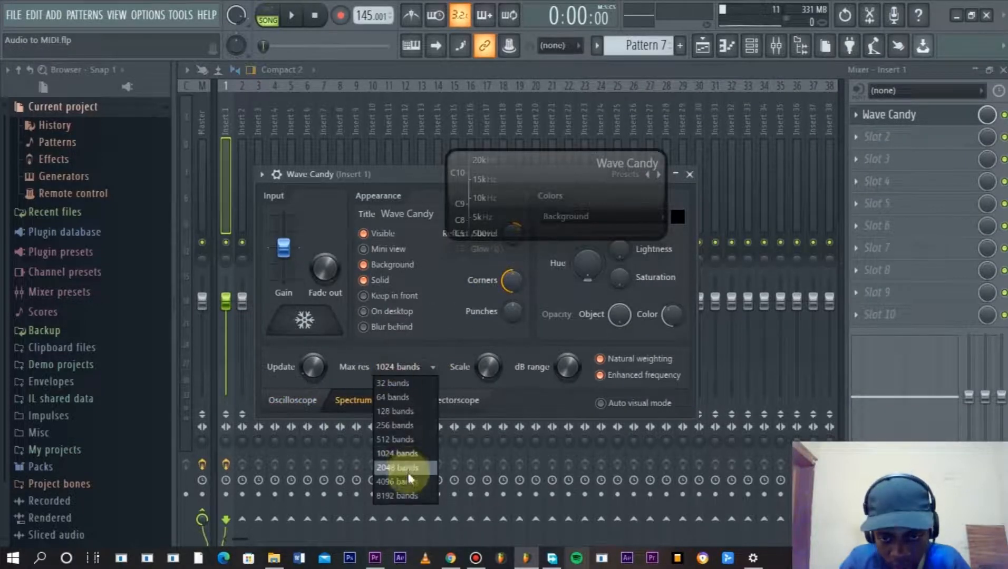
left_click(394, 482)
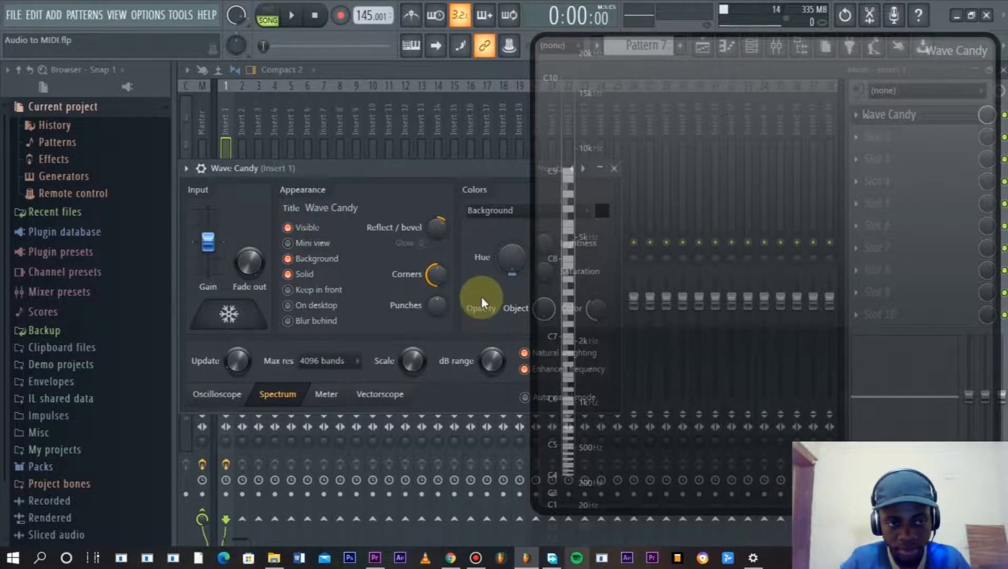
- Play the melody through Wave Candy and freeze the spectrogram trace
left_click(291, 15)
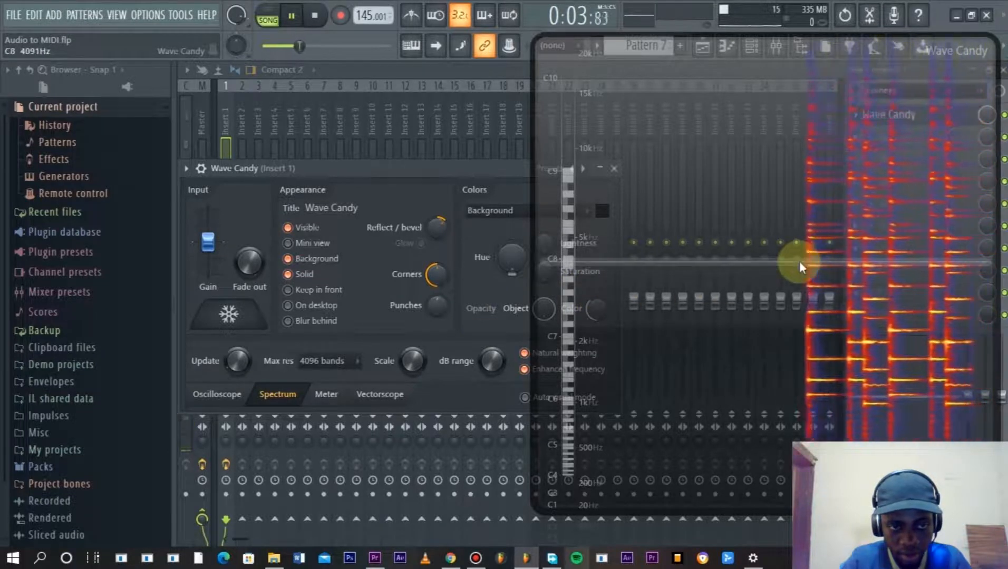
left_click(228, 313)
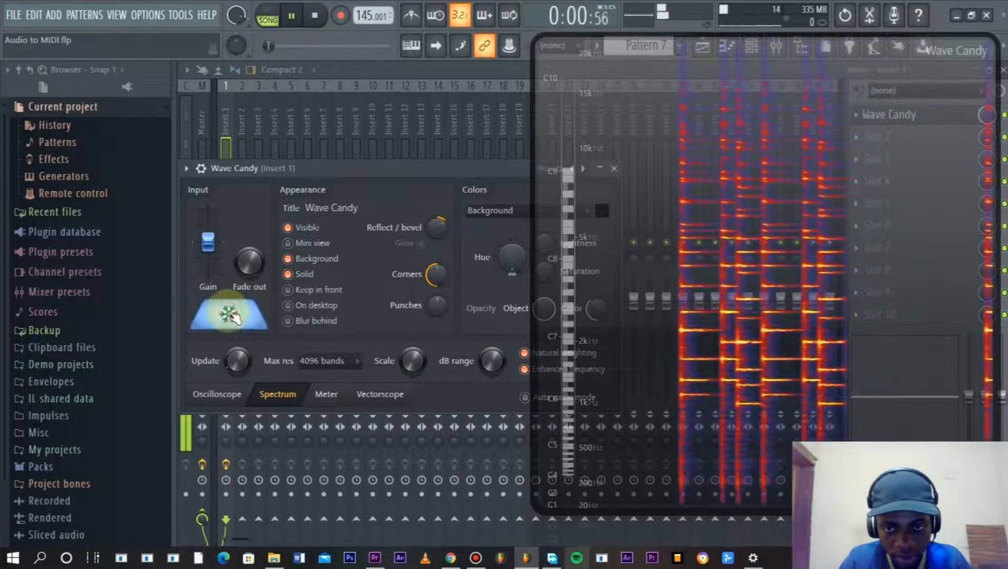
left_click(314, 13)
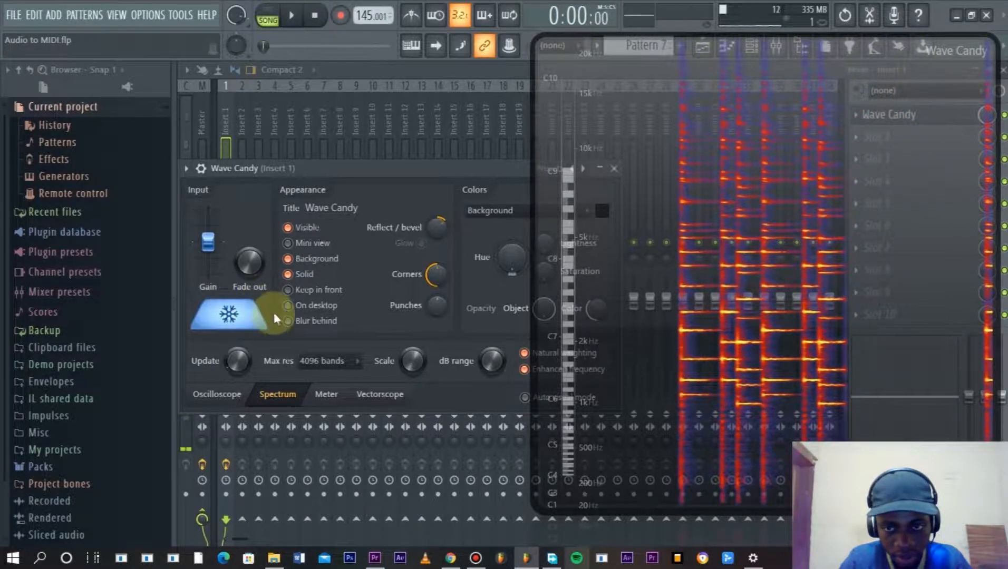
mouse_move(808, 360)
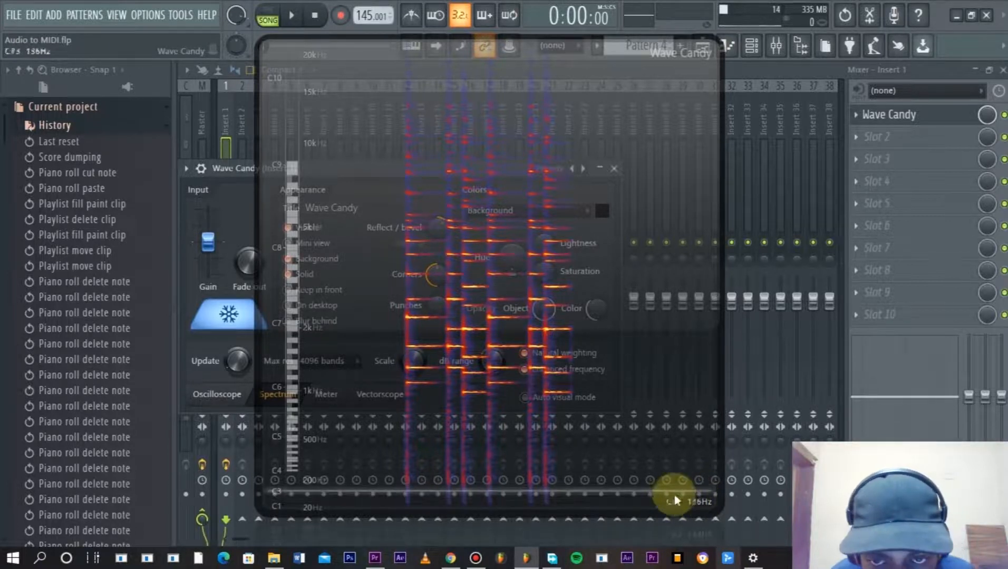
mouse_move(420, 386)
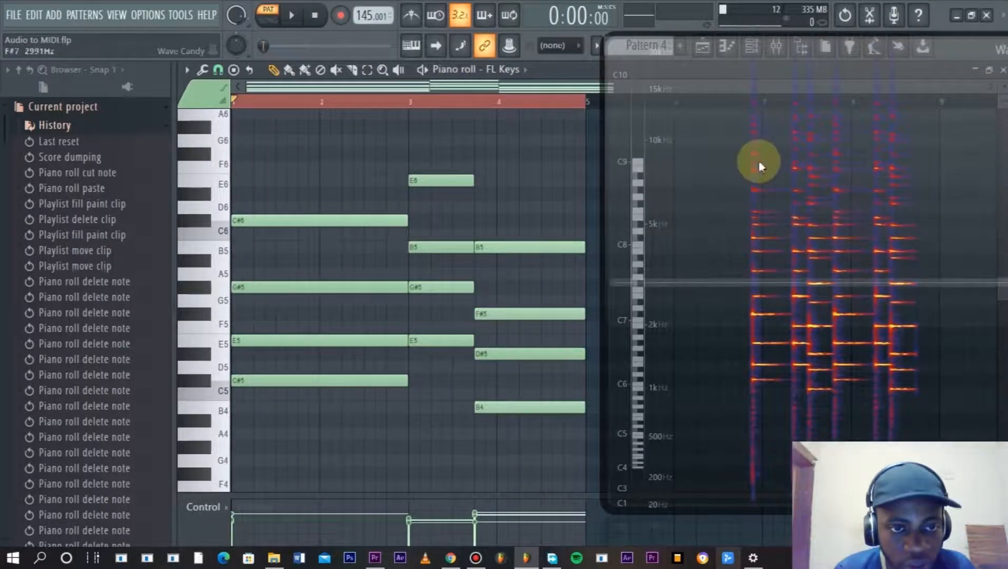
mouse_move(784, 129)
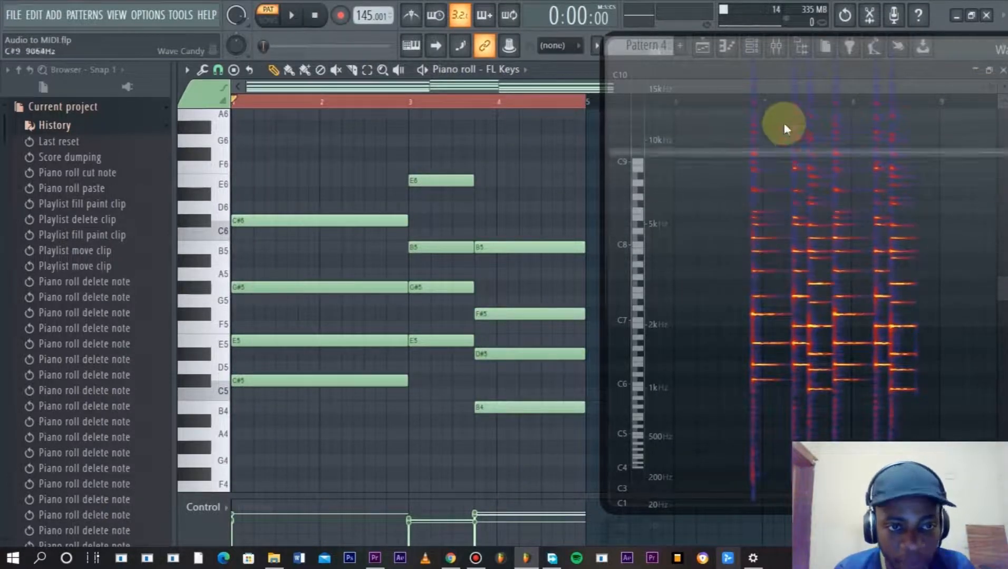
mouse_move(778, 377)
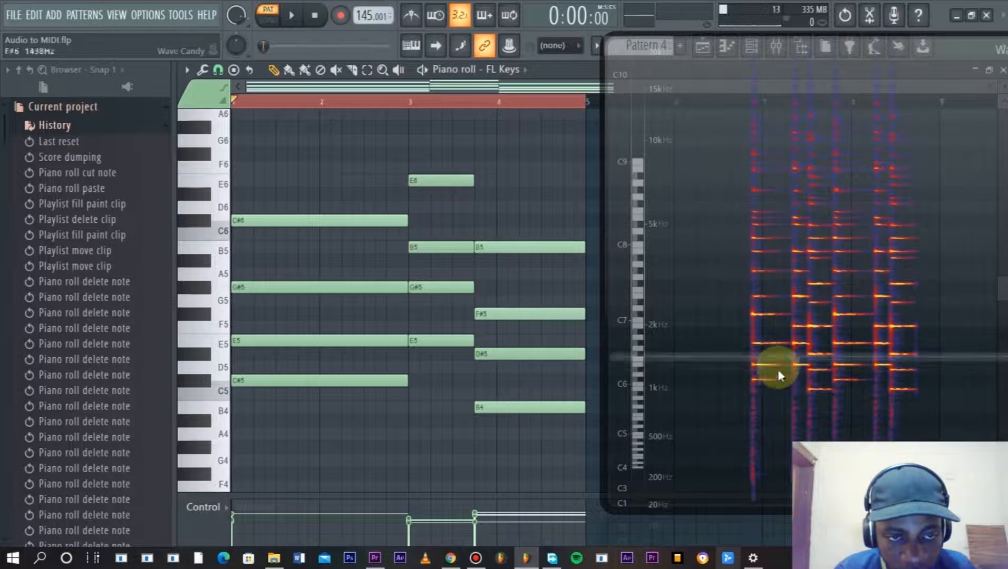
mouse_move(813, 312)
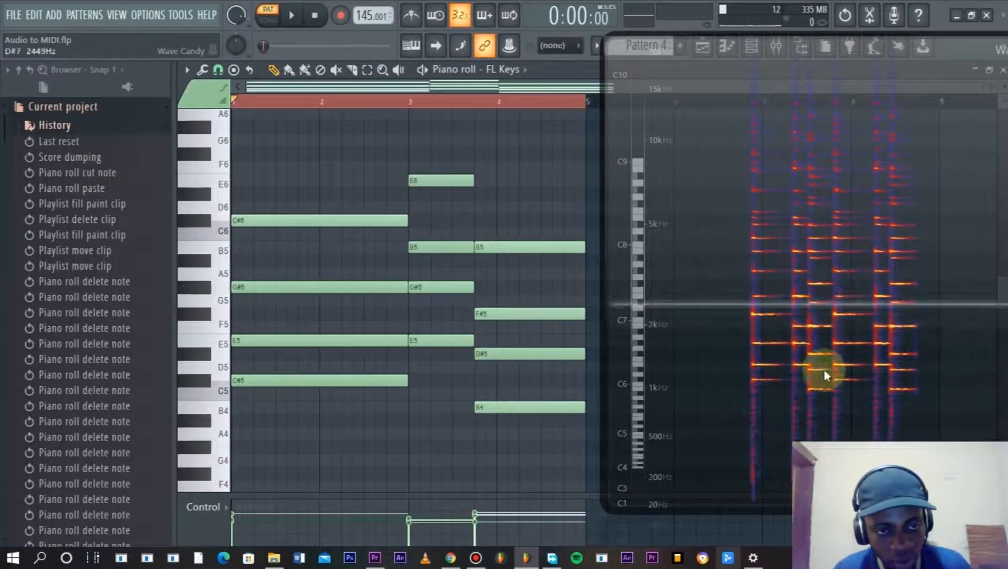
mouse_move(816, 307)
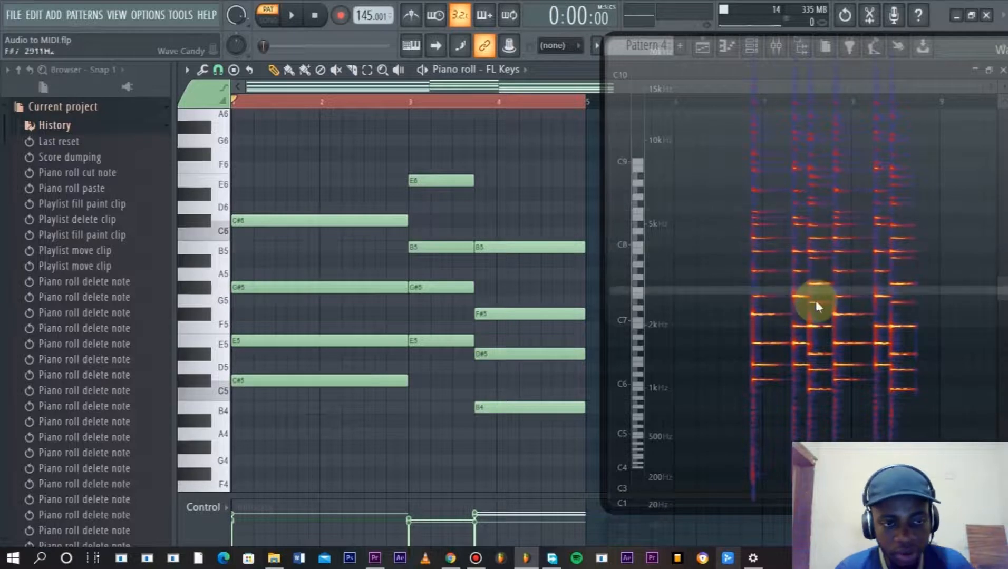
mouse_move(855, 391)
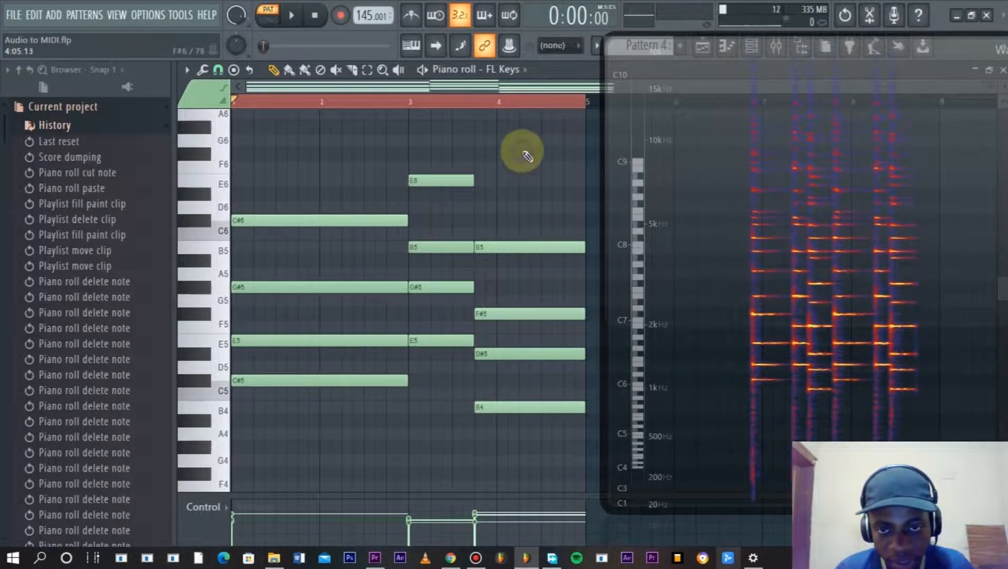
- Paint two Pattern 4 chord clips on Track 4 beneath the Pattern 7 melody
left_click(295, 380)
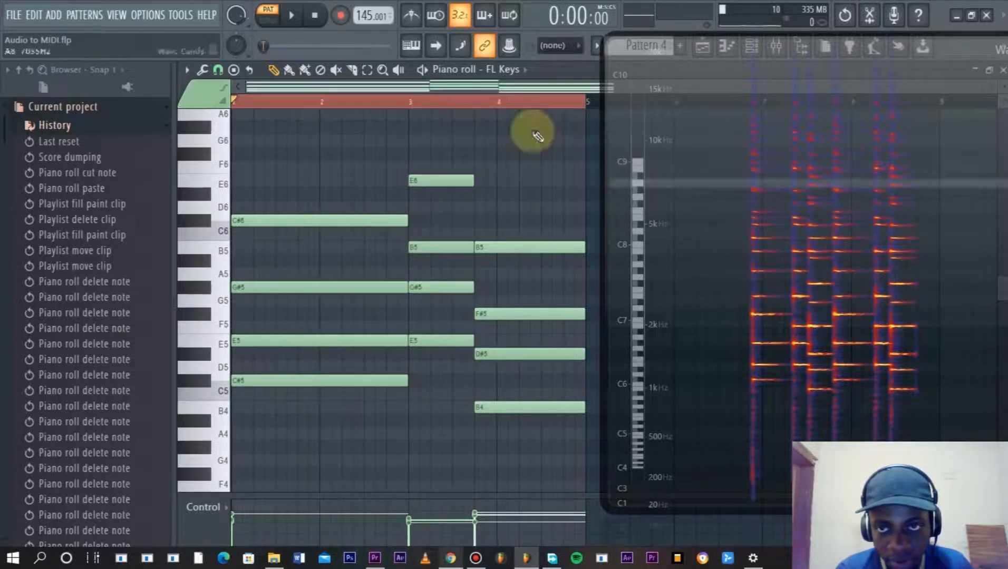
left_click(291, 15)
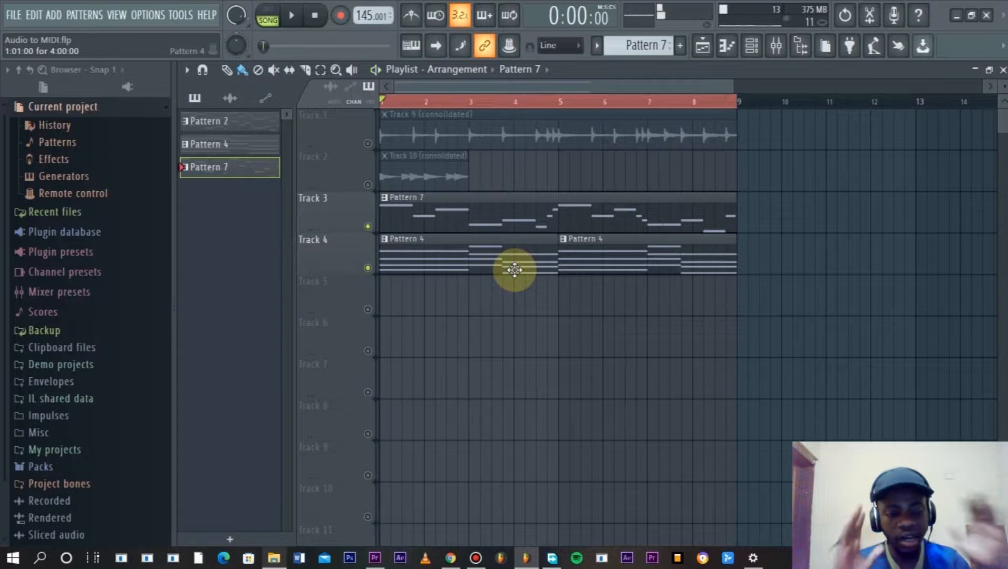
mouse_move(610, 309)
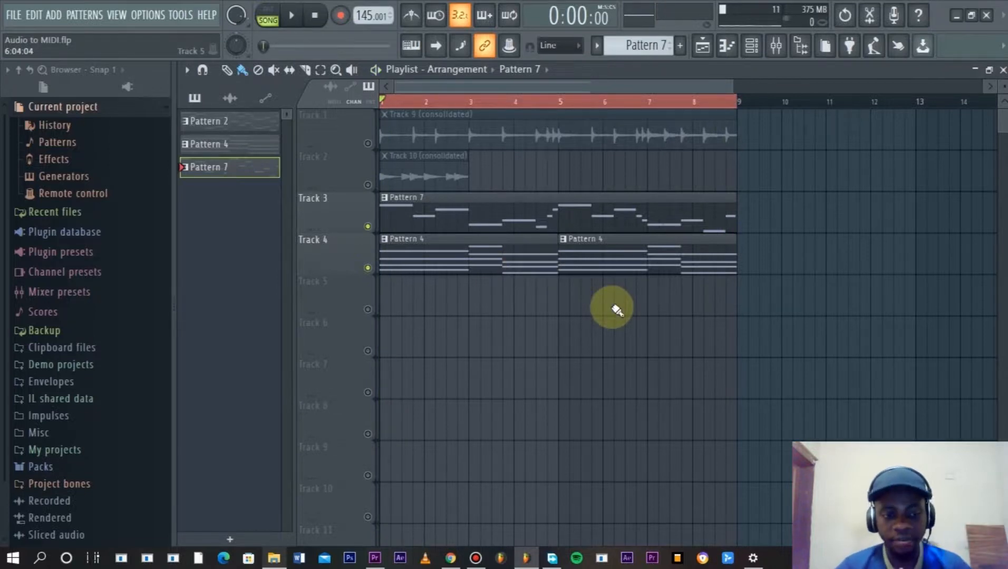